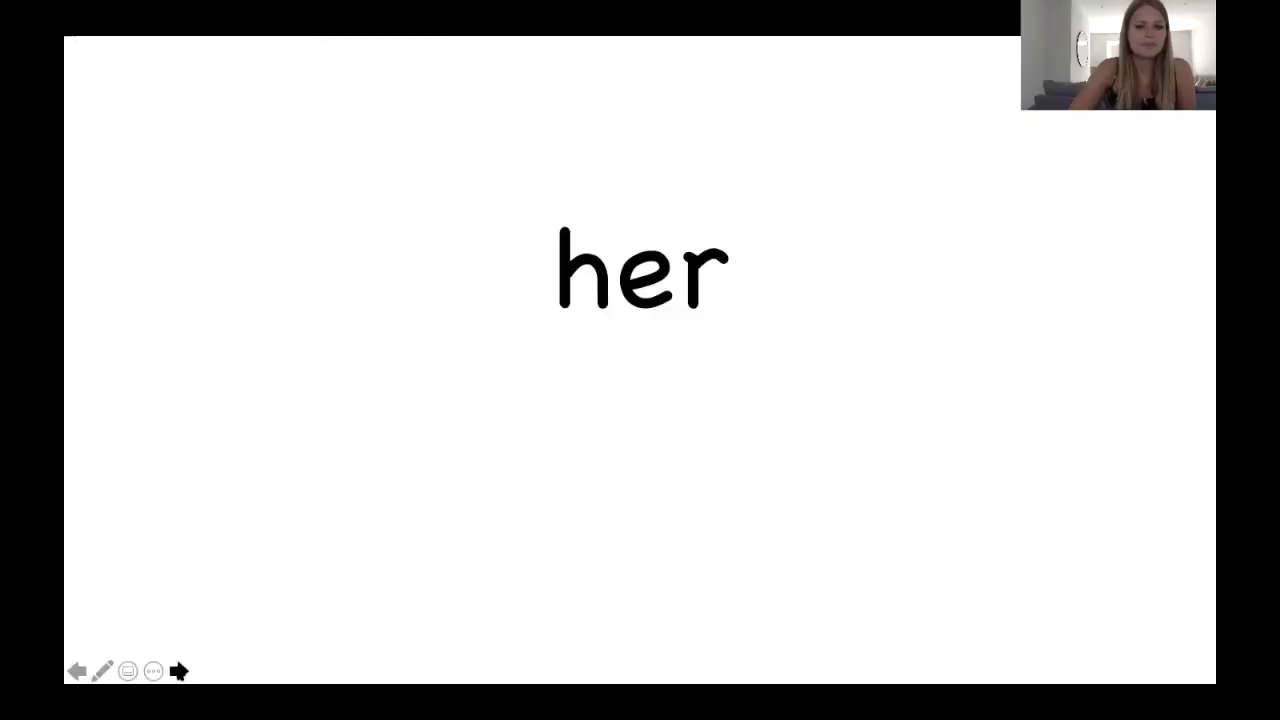
- Advance through the 'er' word slides (herd, germ, stern, fern, expert) to 'Do you live with 1 person?'
{"action": "left_click", "coordinate": [178, 672]}
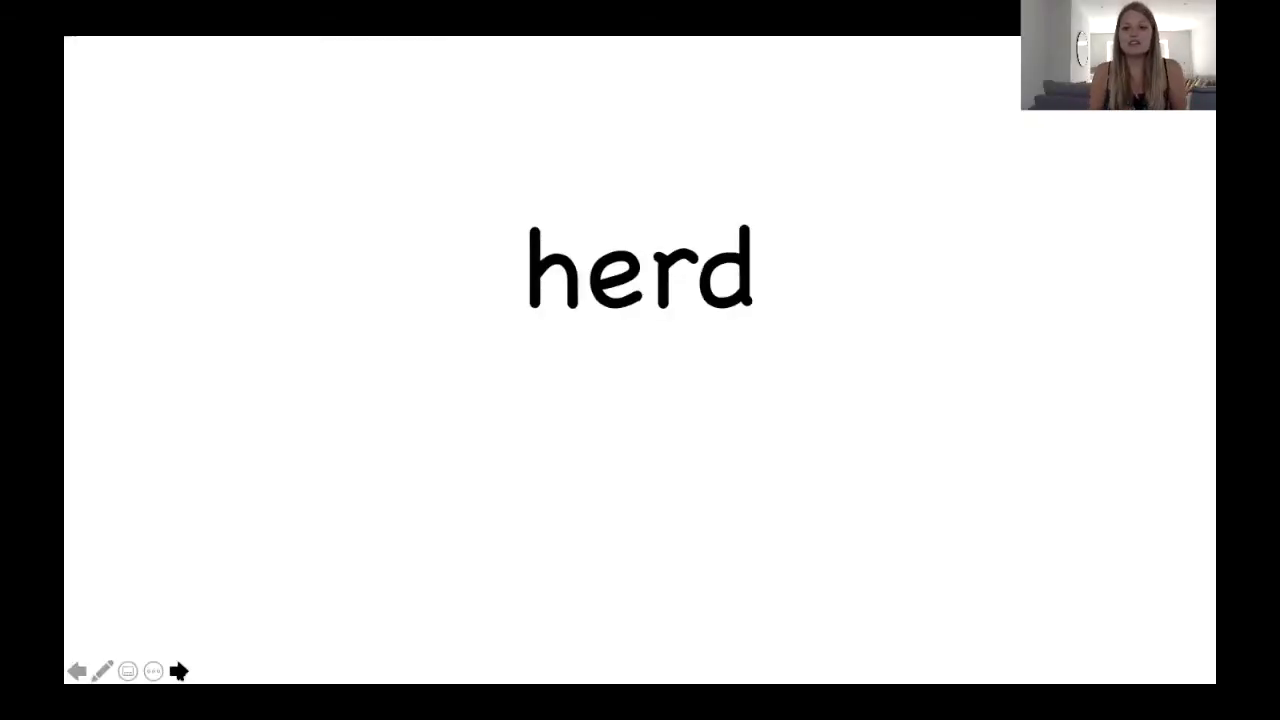
{"action": "left_click", "coordinate": [178, 672]}
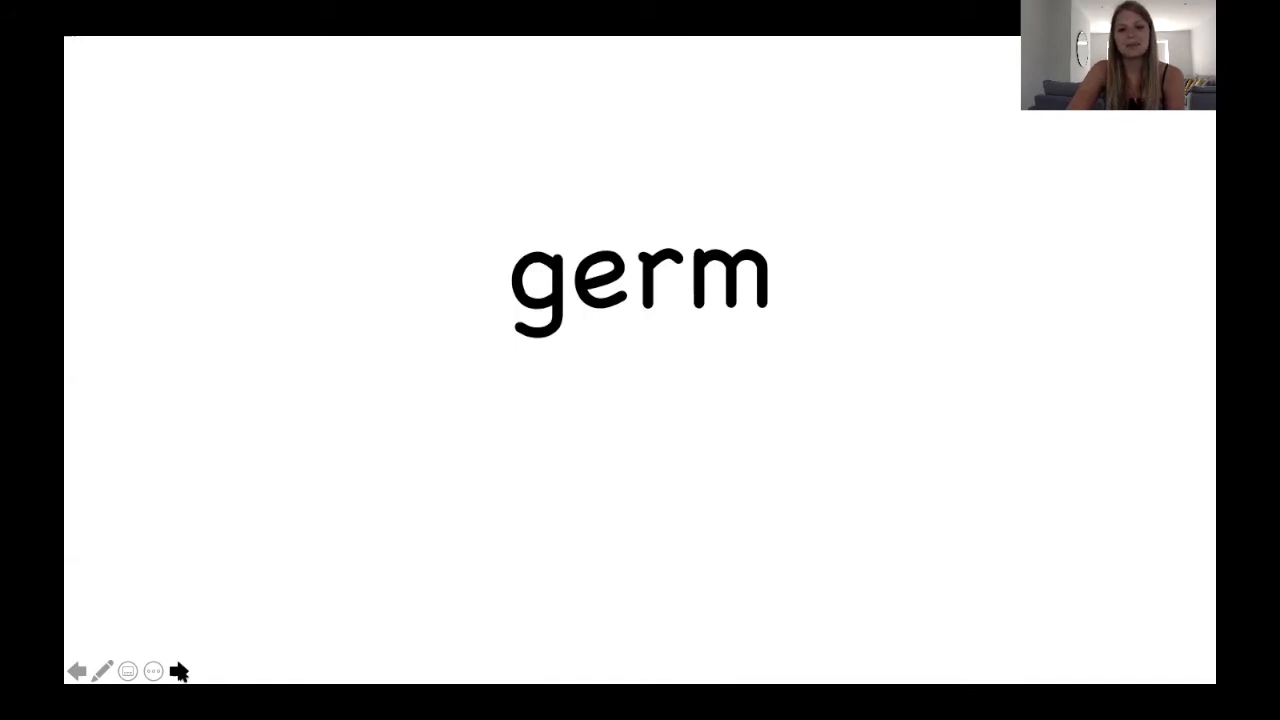
{"action": "mouse_move", "coordinate": [548, 440]}
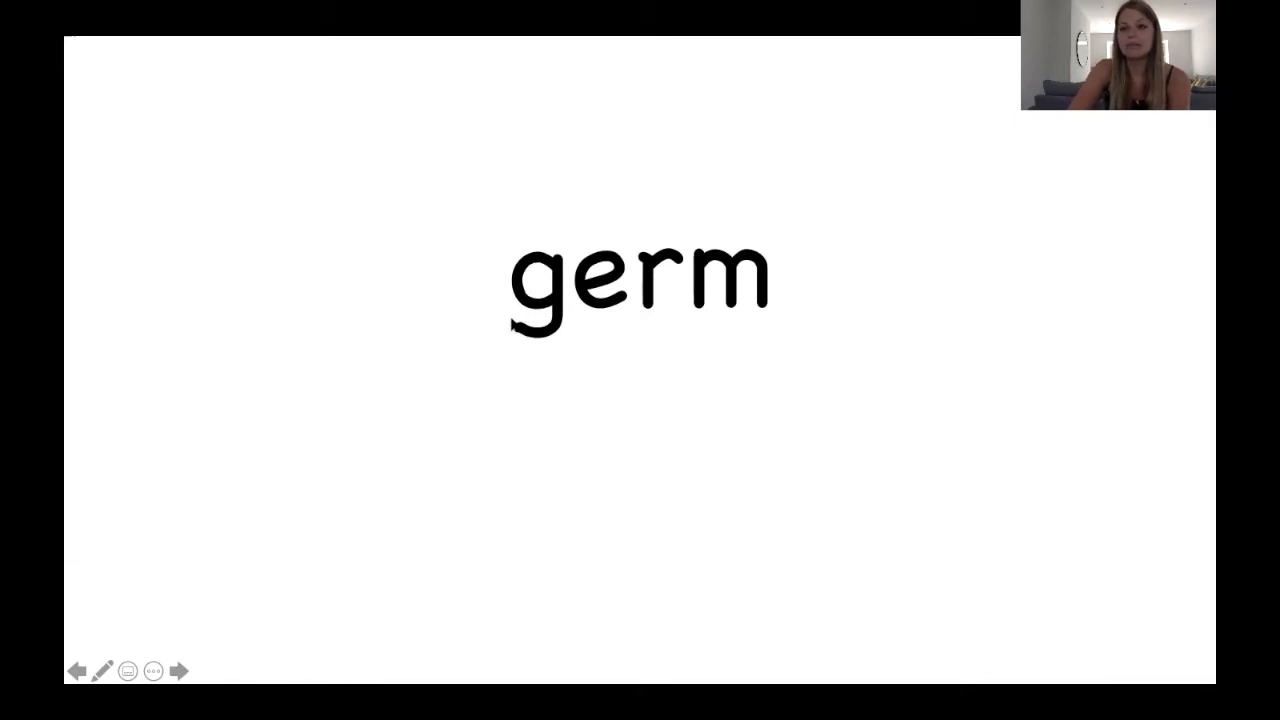
{"action": "mouse_move", "coordinate": [568, 352]}
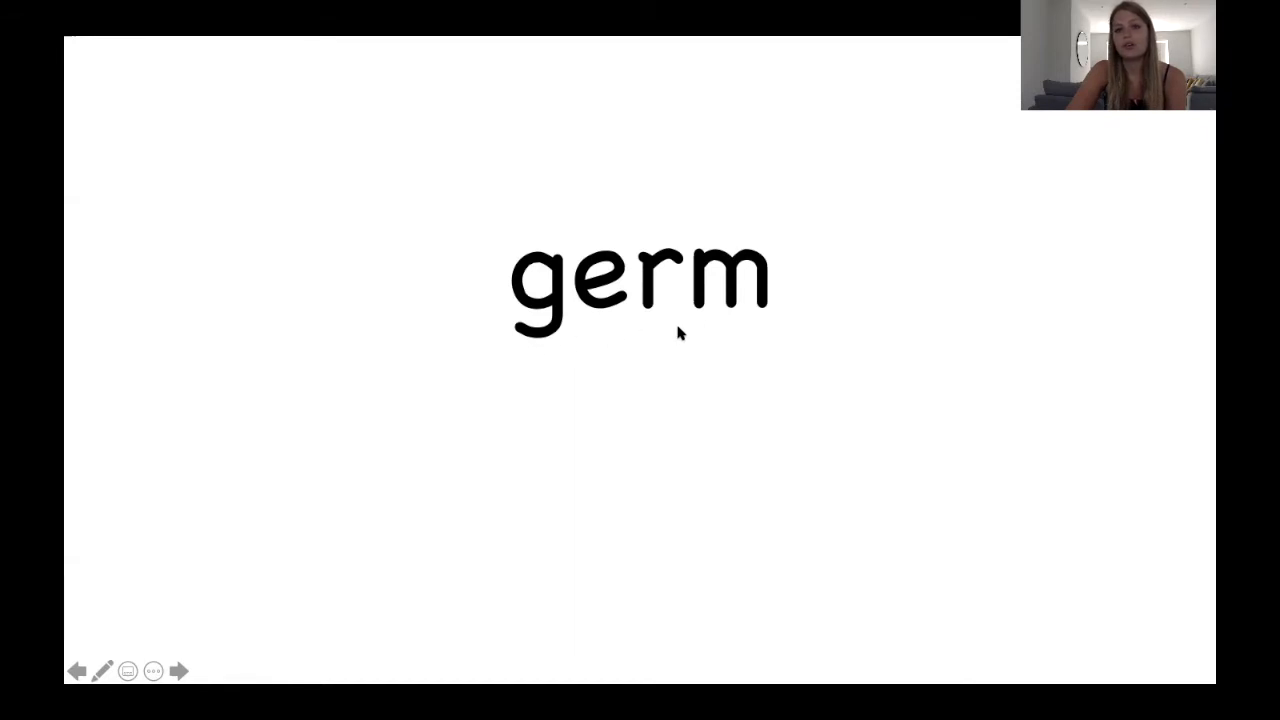
{"action": "mouse_move", "coordinate": [628, 324]}
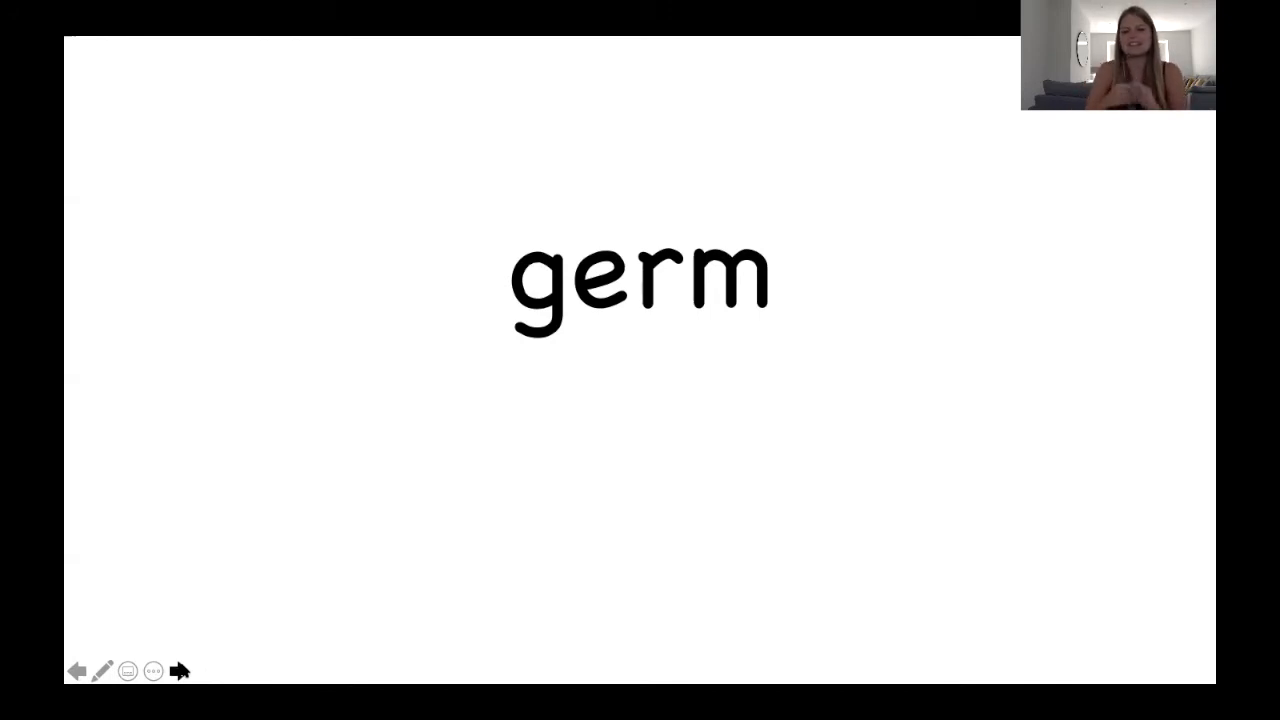
{"action": "left_click", "coordinate": [180, 672]}
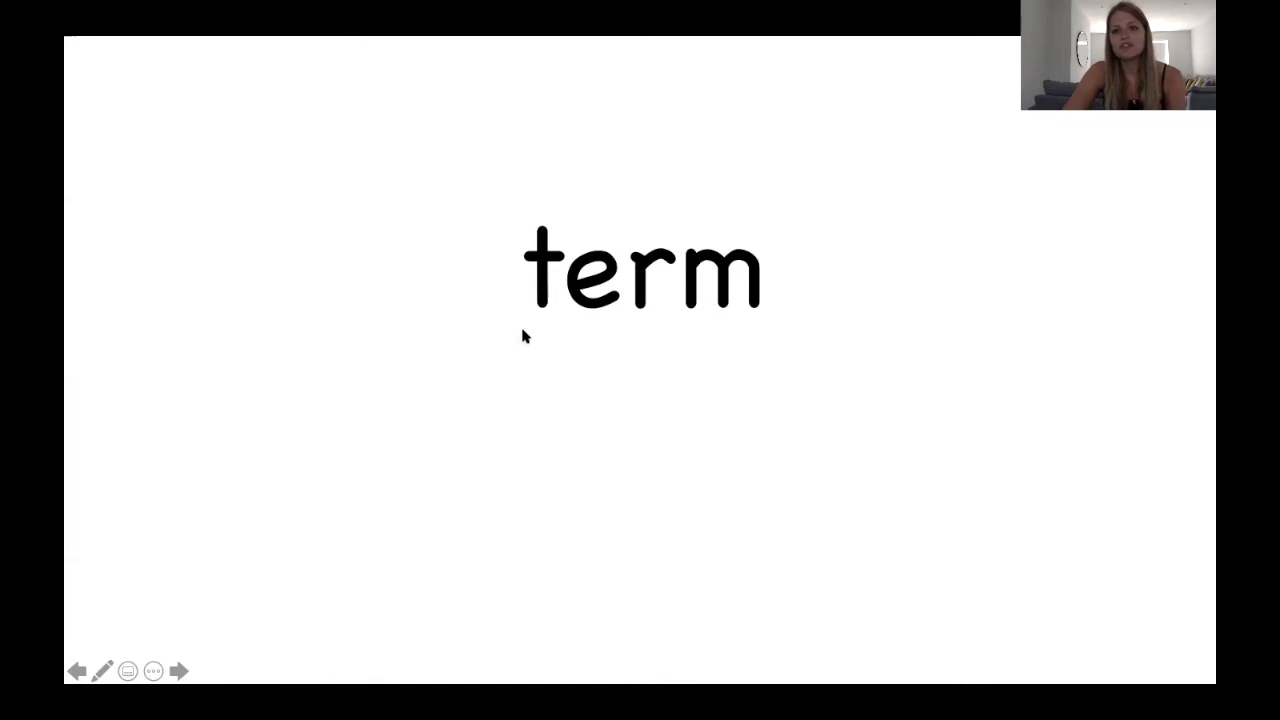
{"action": "mouse_move", "coordinate": [576, 348]}
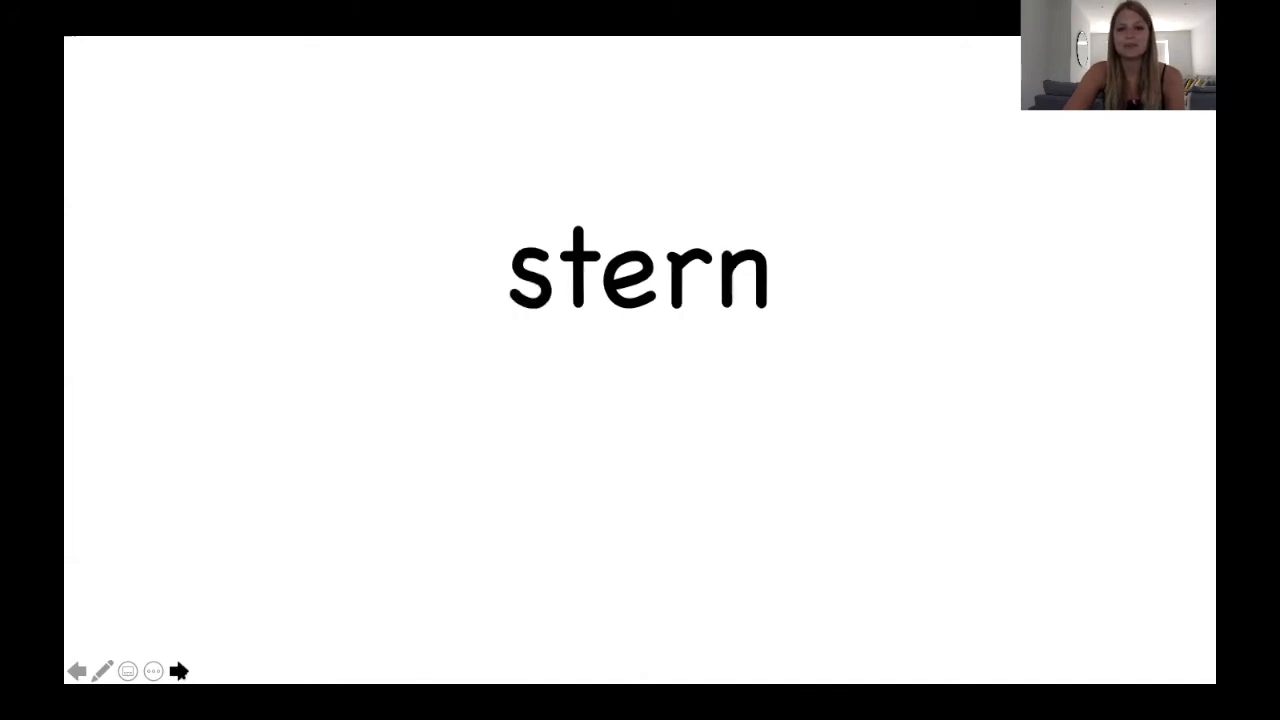
{"action": "mouse_move", "coordinate": [216, 644]}
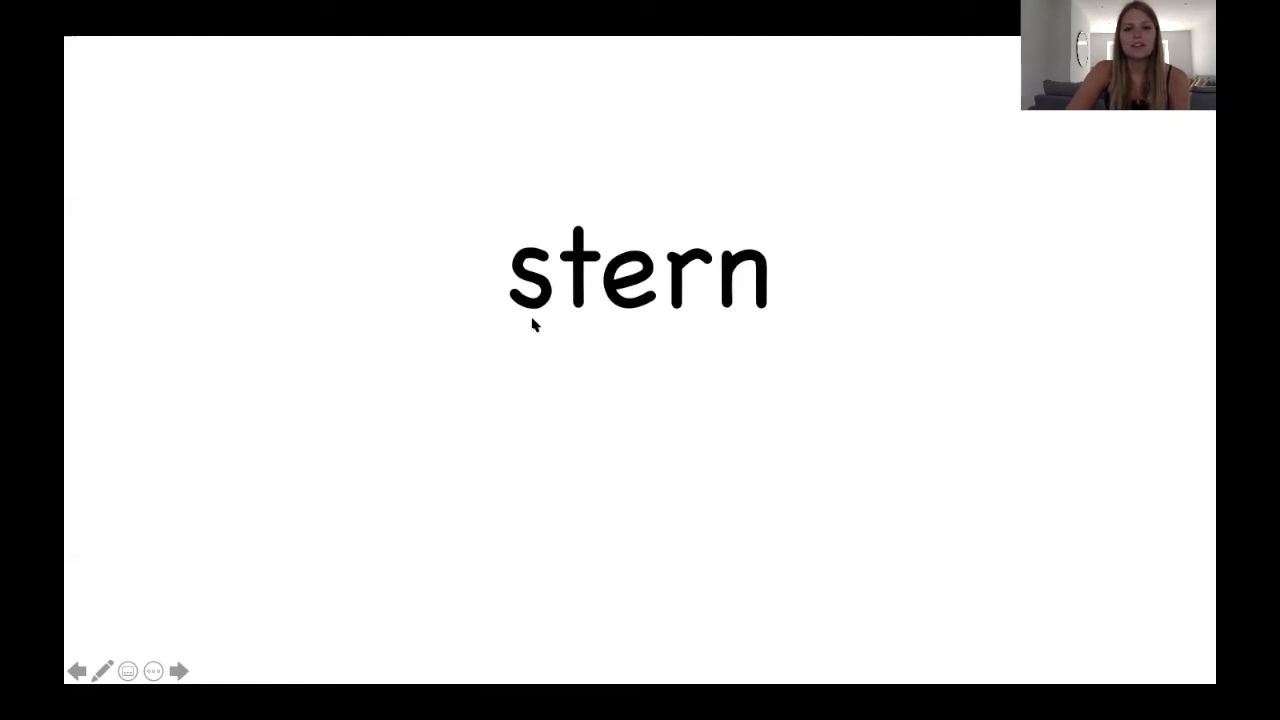
{"action": "mouse_move", "coordinate": [620, 320]}
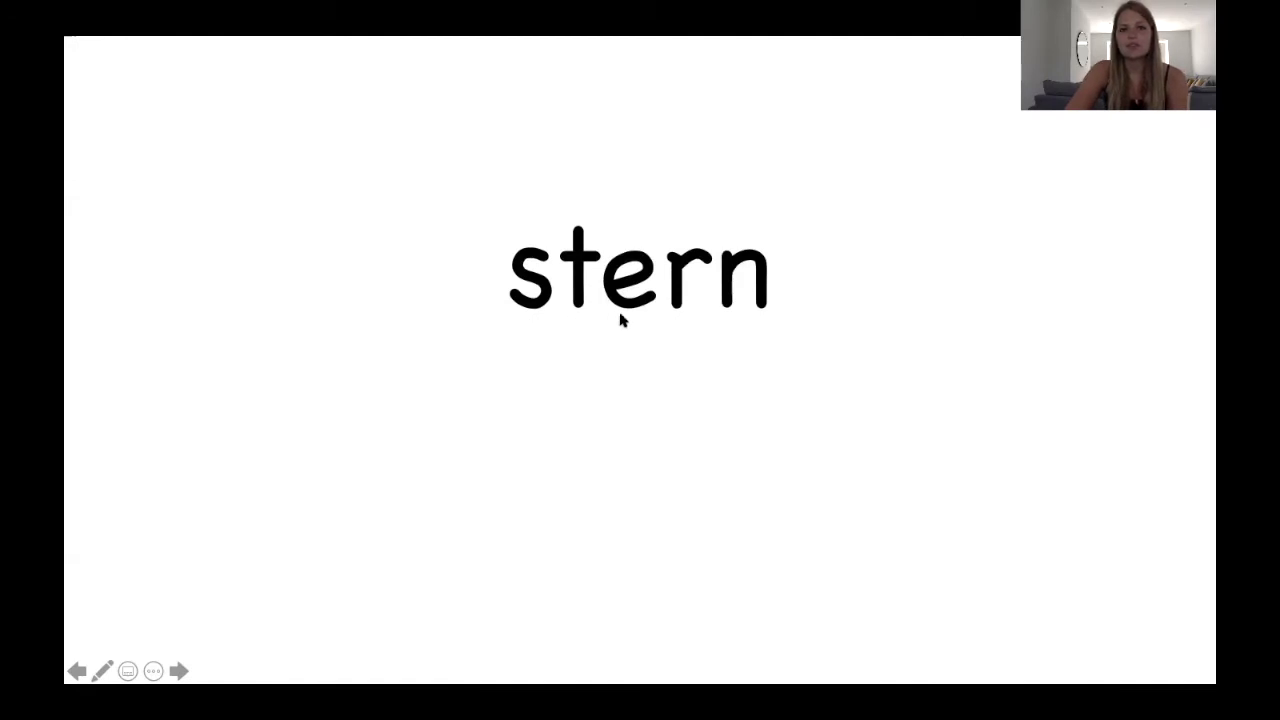
{"action": "mouse_move", "coordinate": [648, 320]}
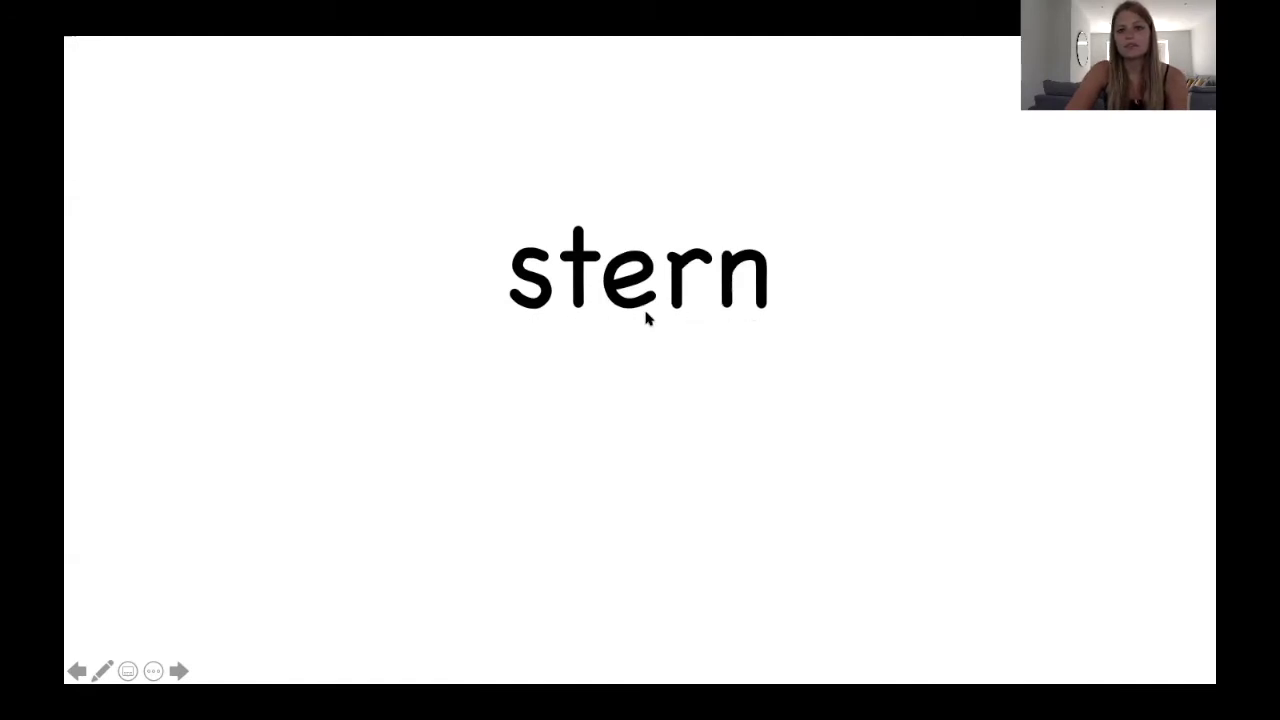
{"action": "mouse_move", "coordinate": [728, 332]}
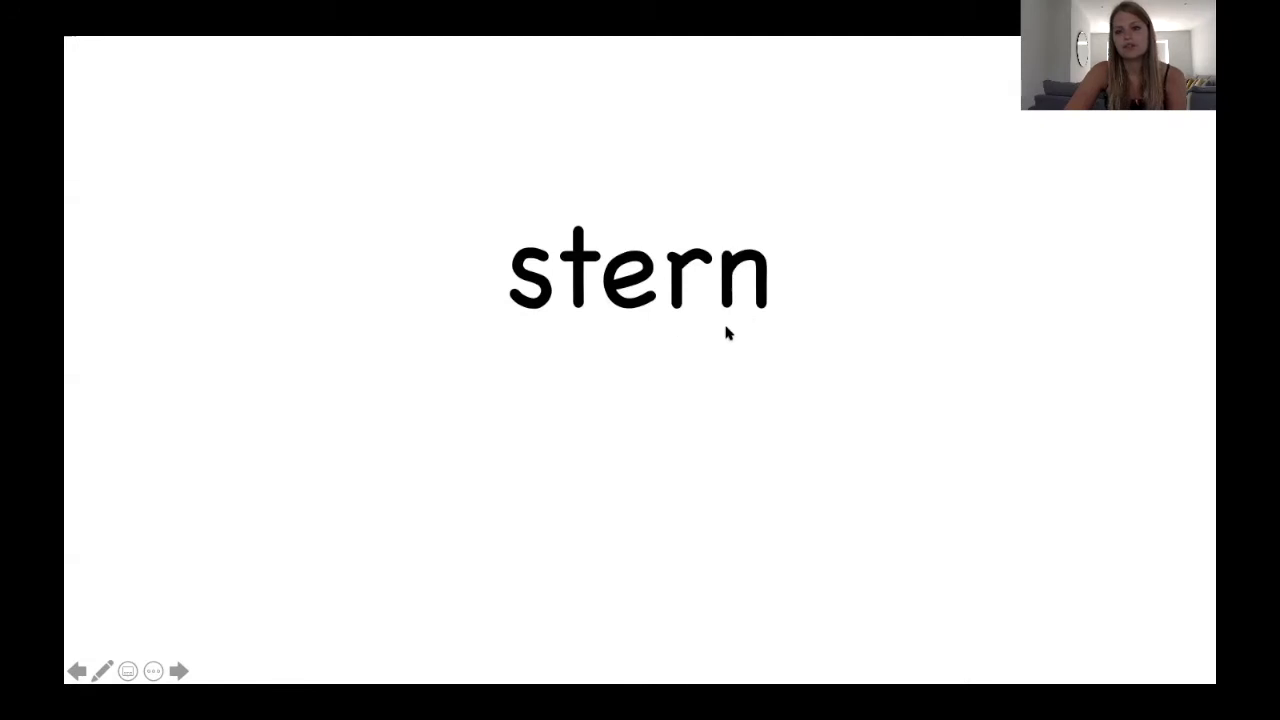
{"action": "mouse_move", "coordinate": [700, 360]}
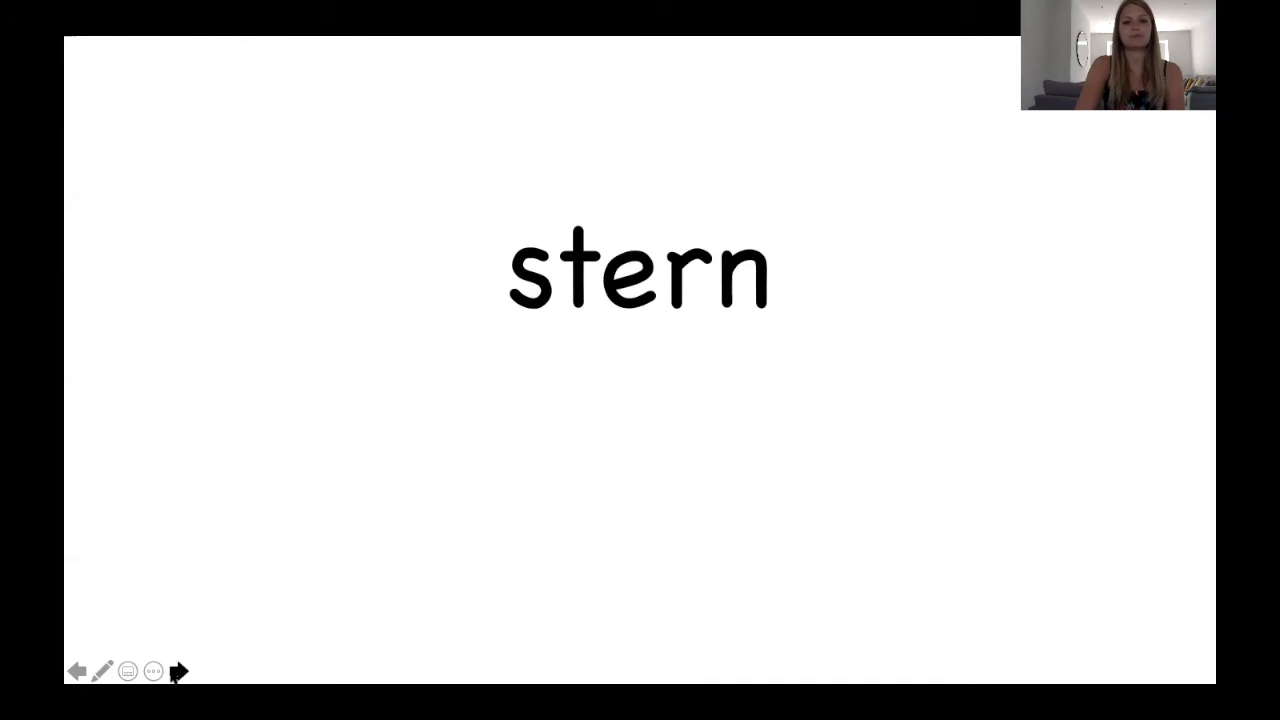
{"action": "left_click", "coordinate": [180, 672]}
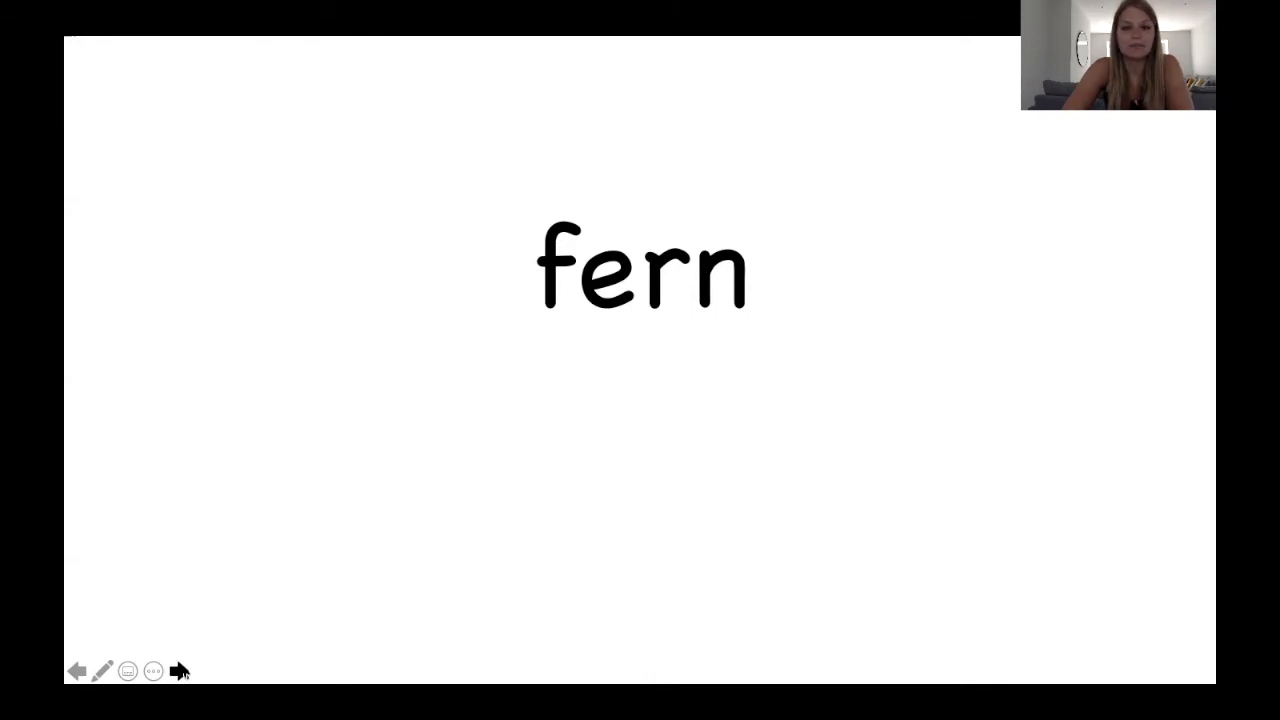
{"action": "left_click", "coordinate": [180, 672]}
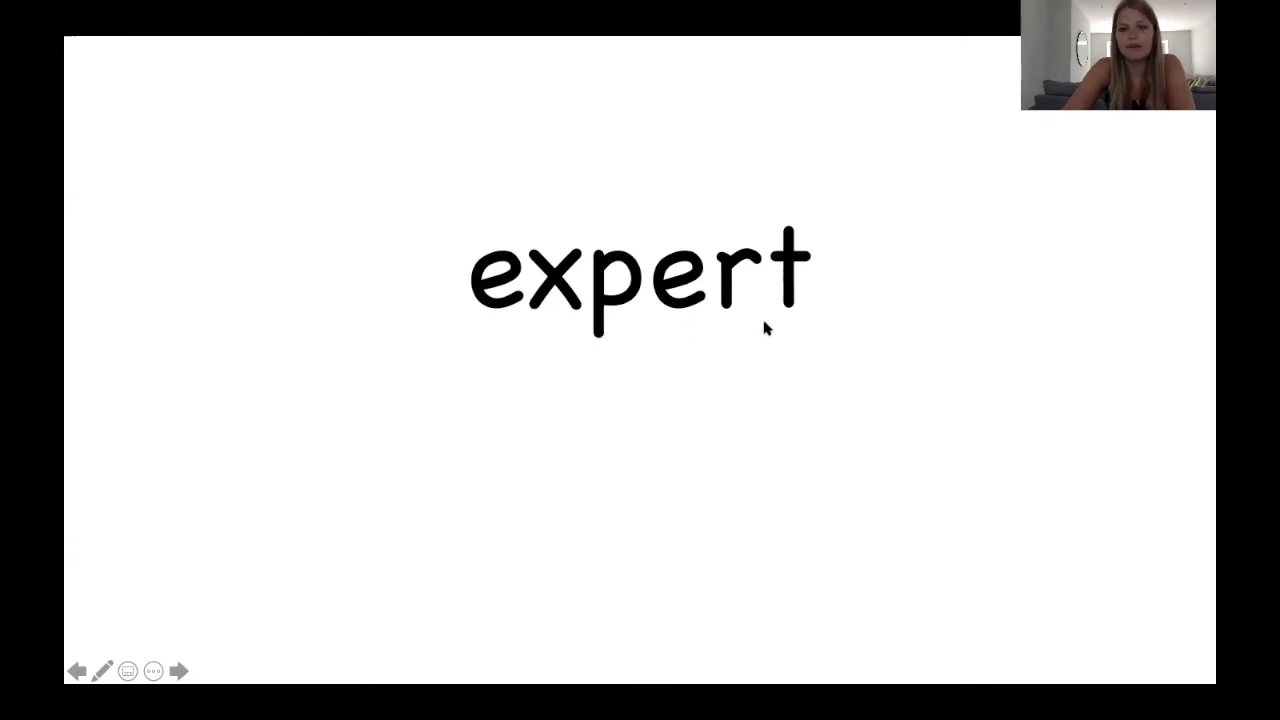
{"action": "left_click", "coordinate": [180, 672]}
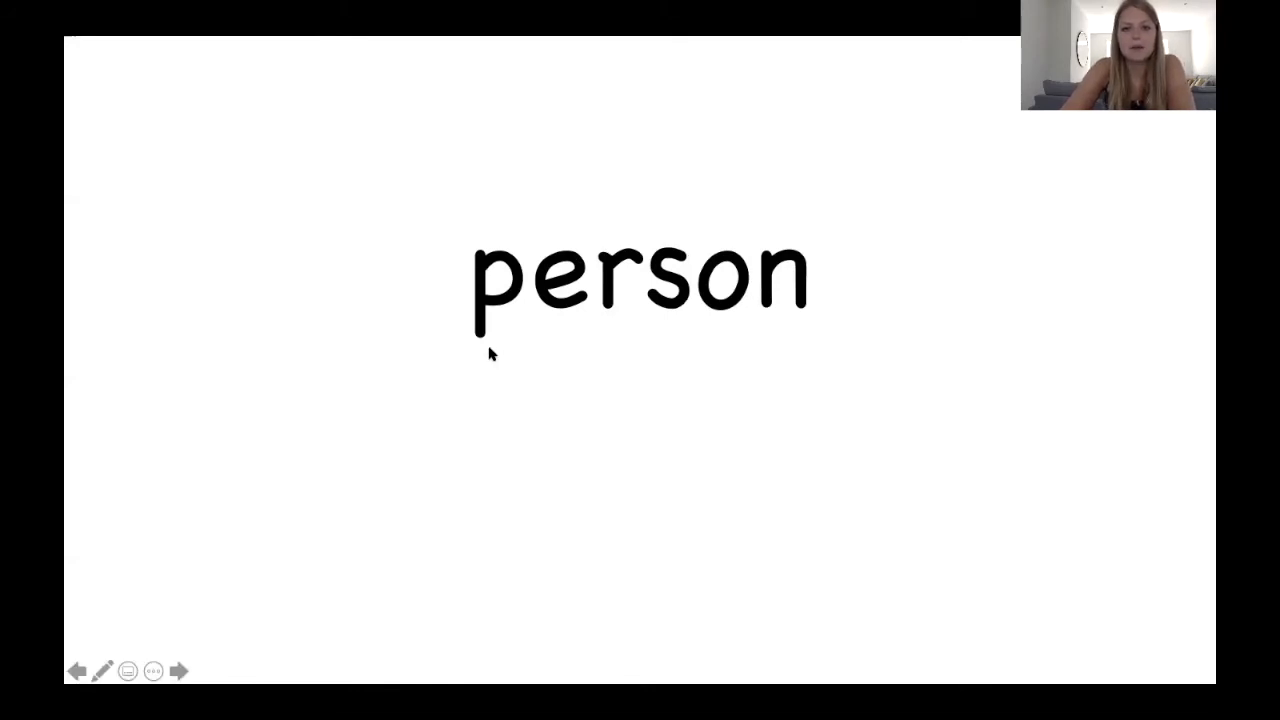
{"action": "mouse_move", "coordinate": [680, 338]}
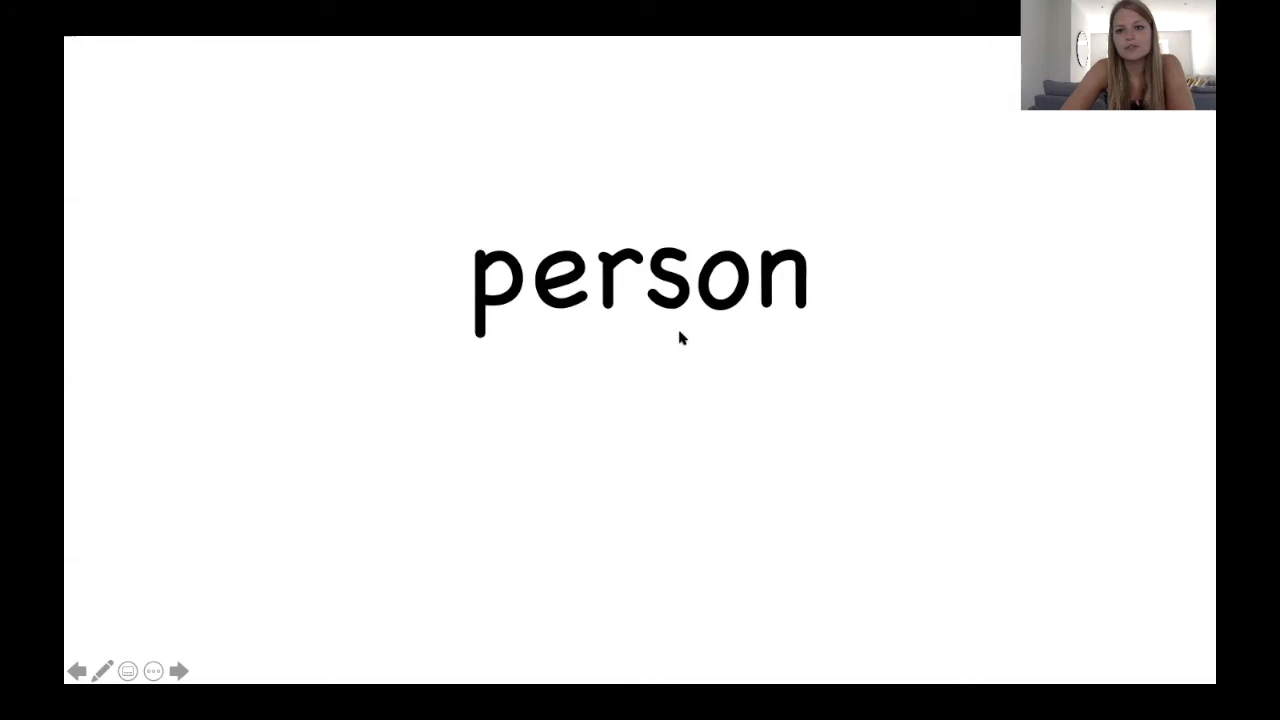
{"action": "mouse_move", "coordinate": [808, 340]}
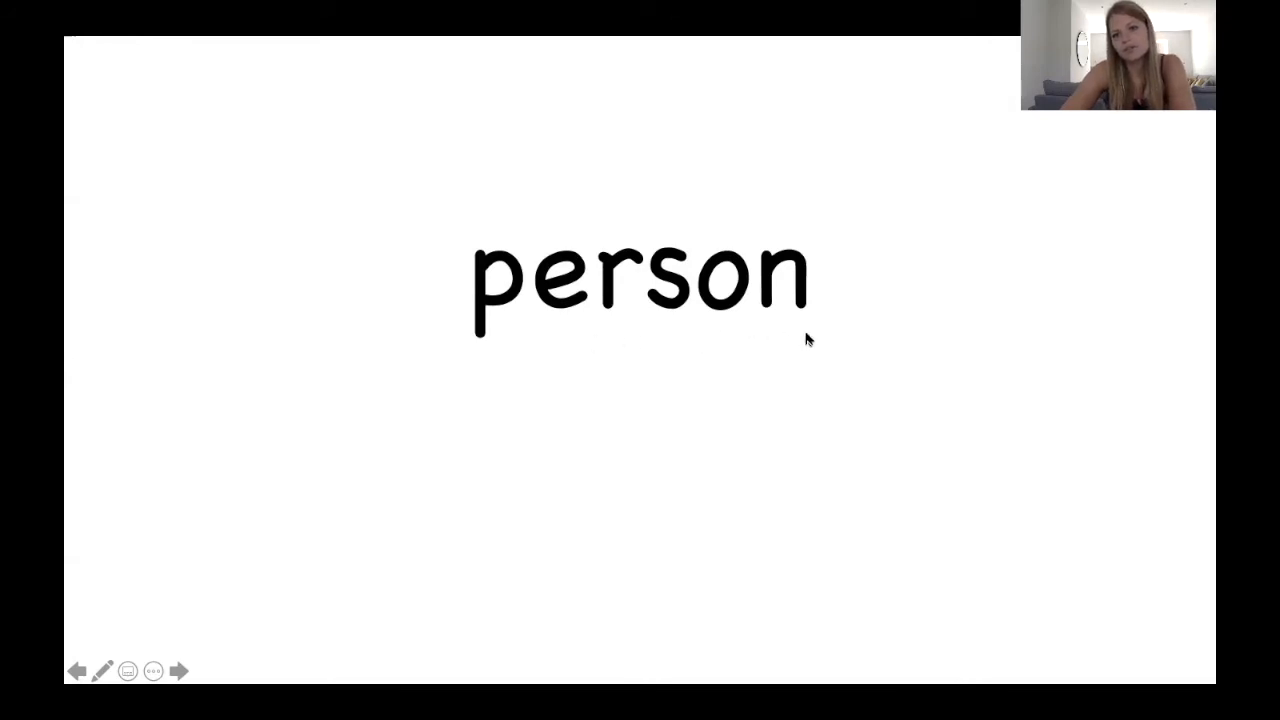
{"action": "mouse_move", "coordinate": [518, 508]}
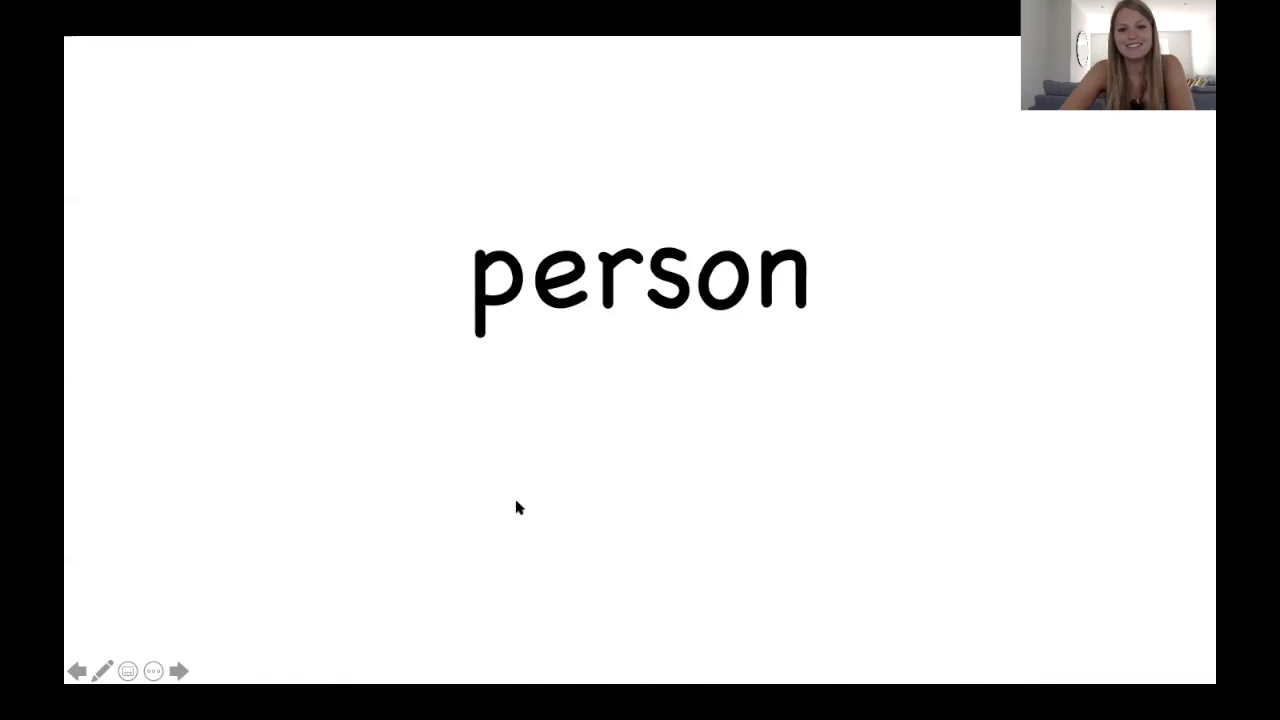
{"action": "left_click", "coordinate": [178, 672]}
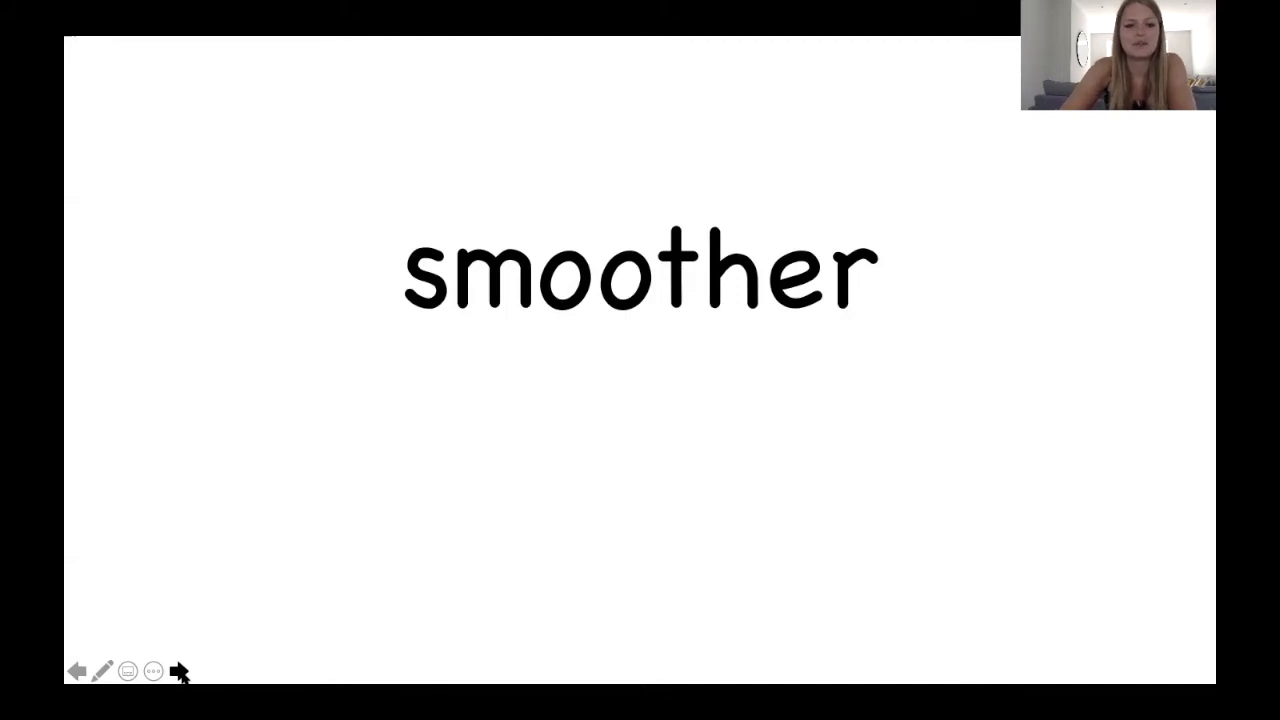
{"action": "mouse_move", "coordinate": [428, 320]}
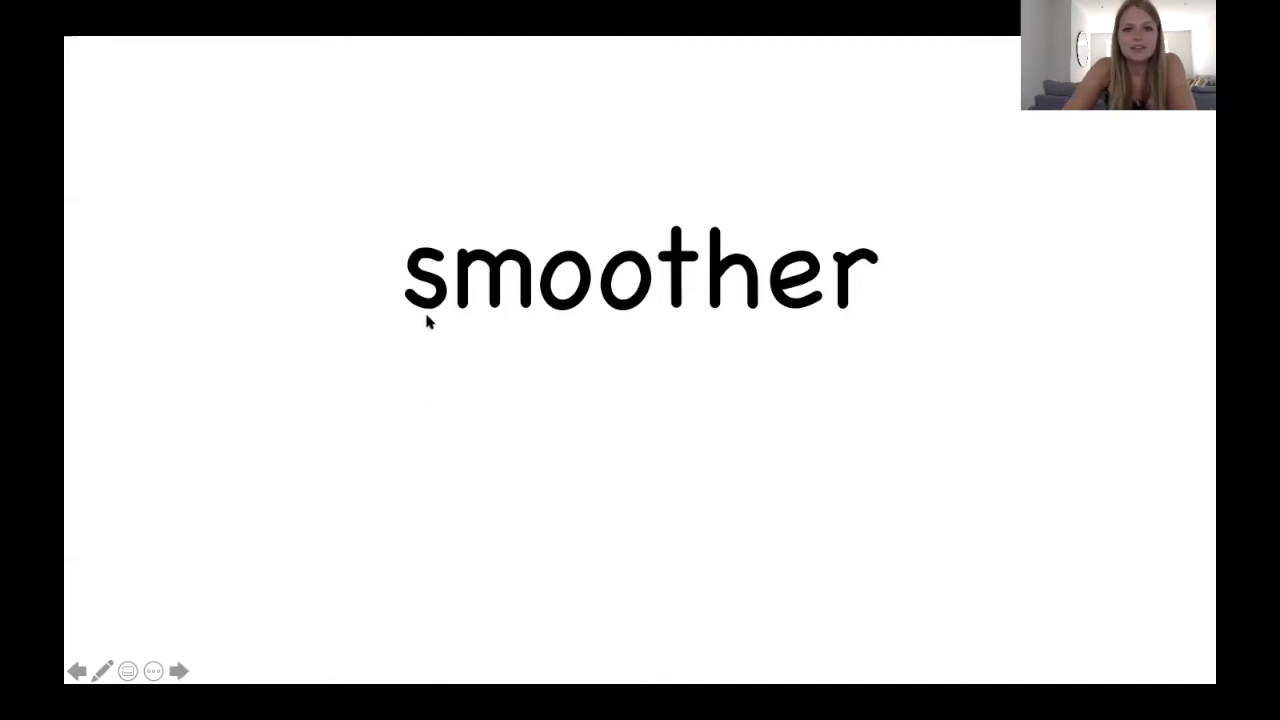
{"action": "mouse_move", "coordinate": [570, 316]}
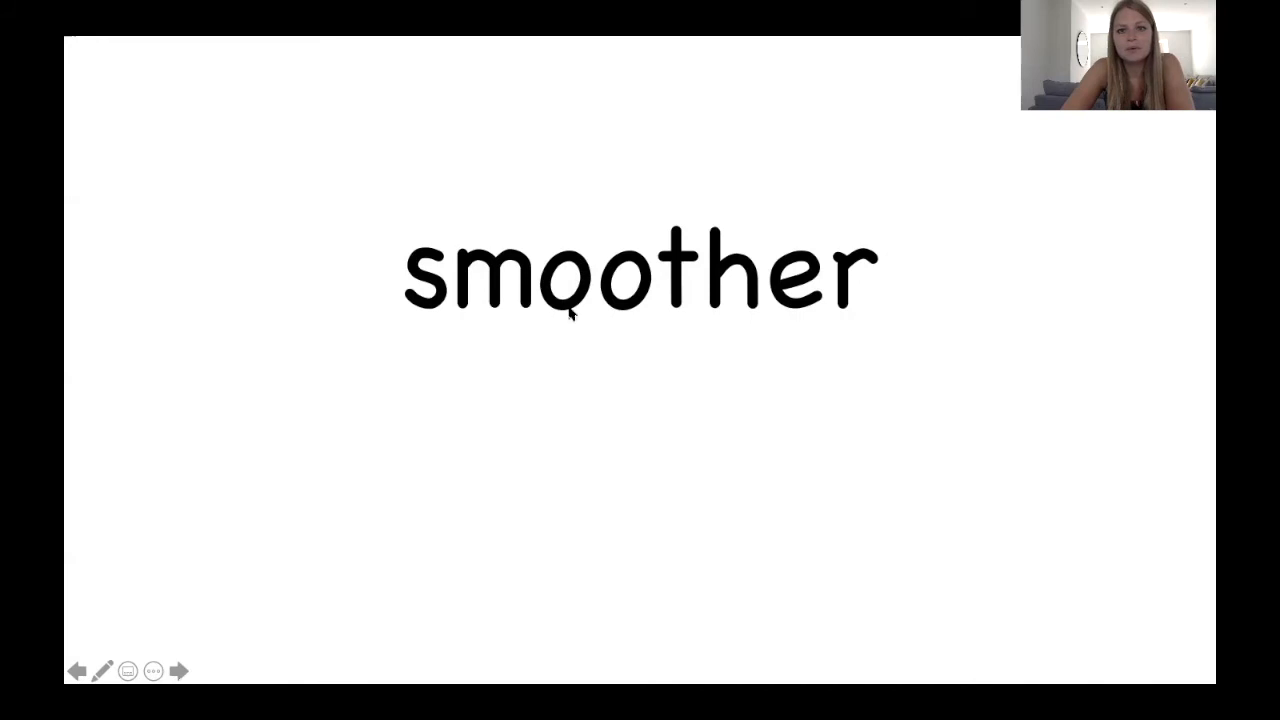
{"action": "mouse_move", "coordinate": [724, 320]}
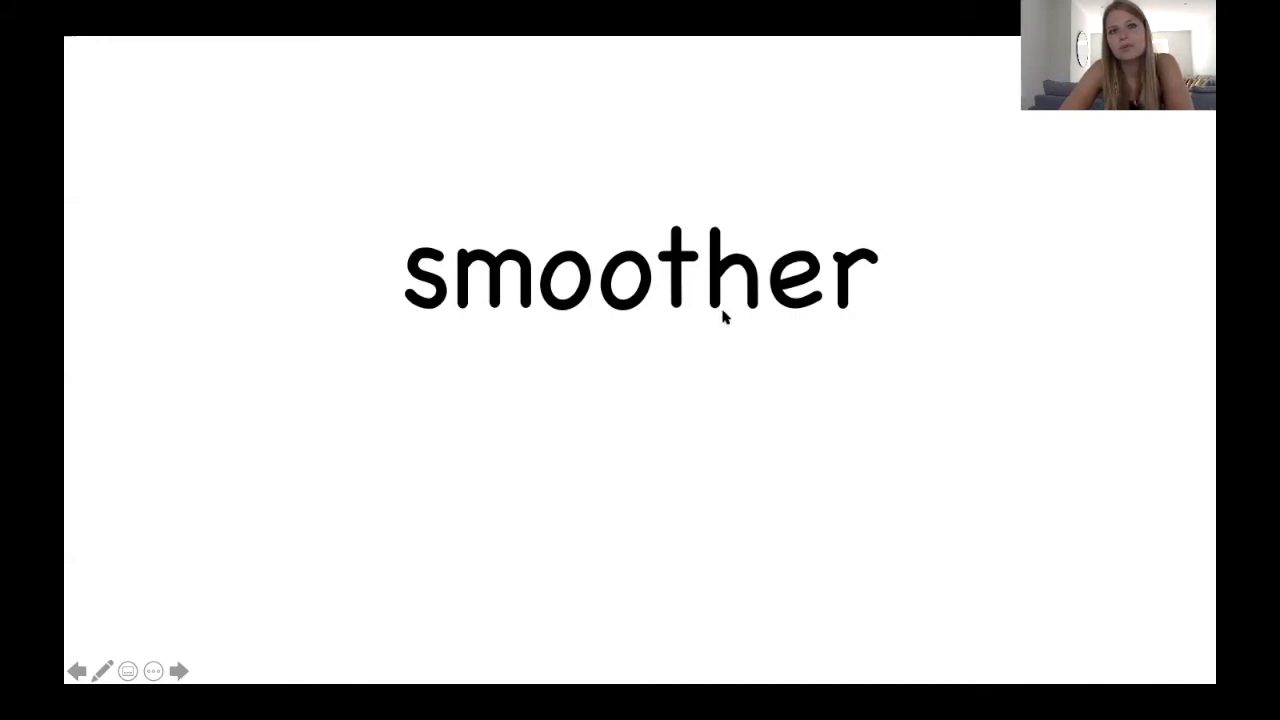
{"action": "mouse_move", "coordinate": [838, 316]}
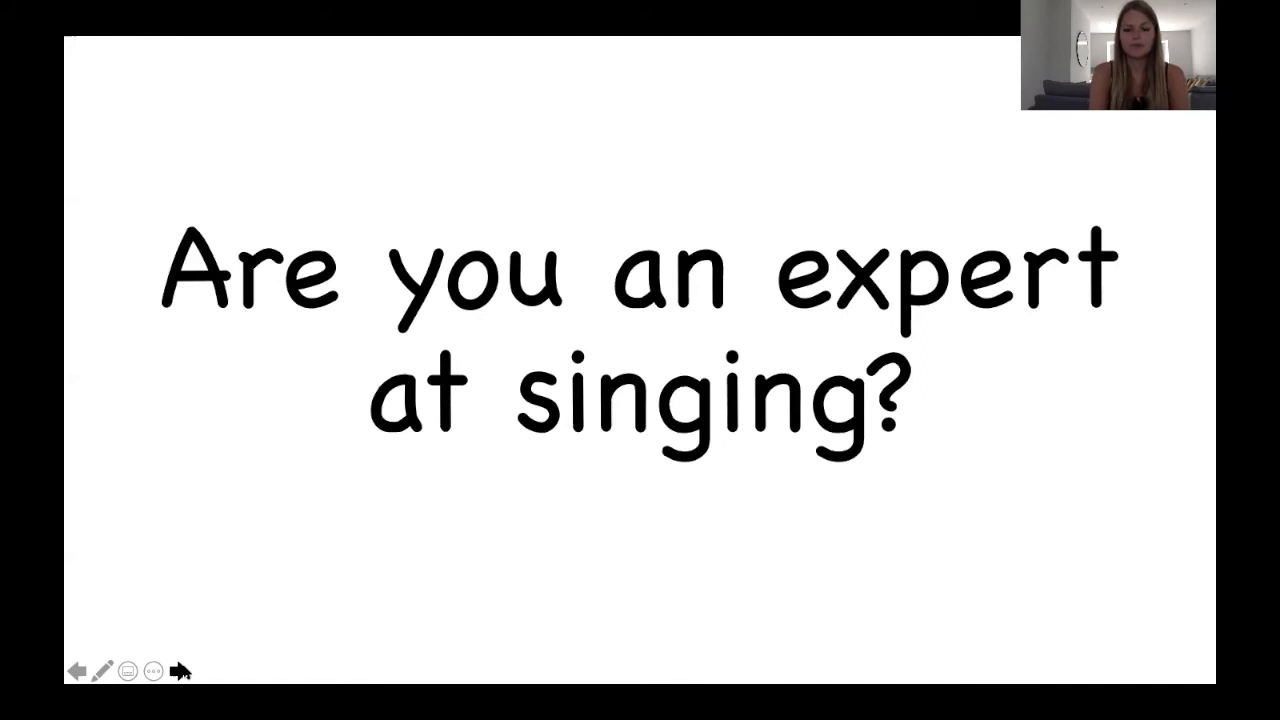
{"action": "mouse_move", "coordinate": [200, 388]}
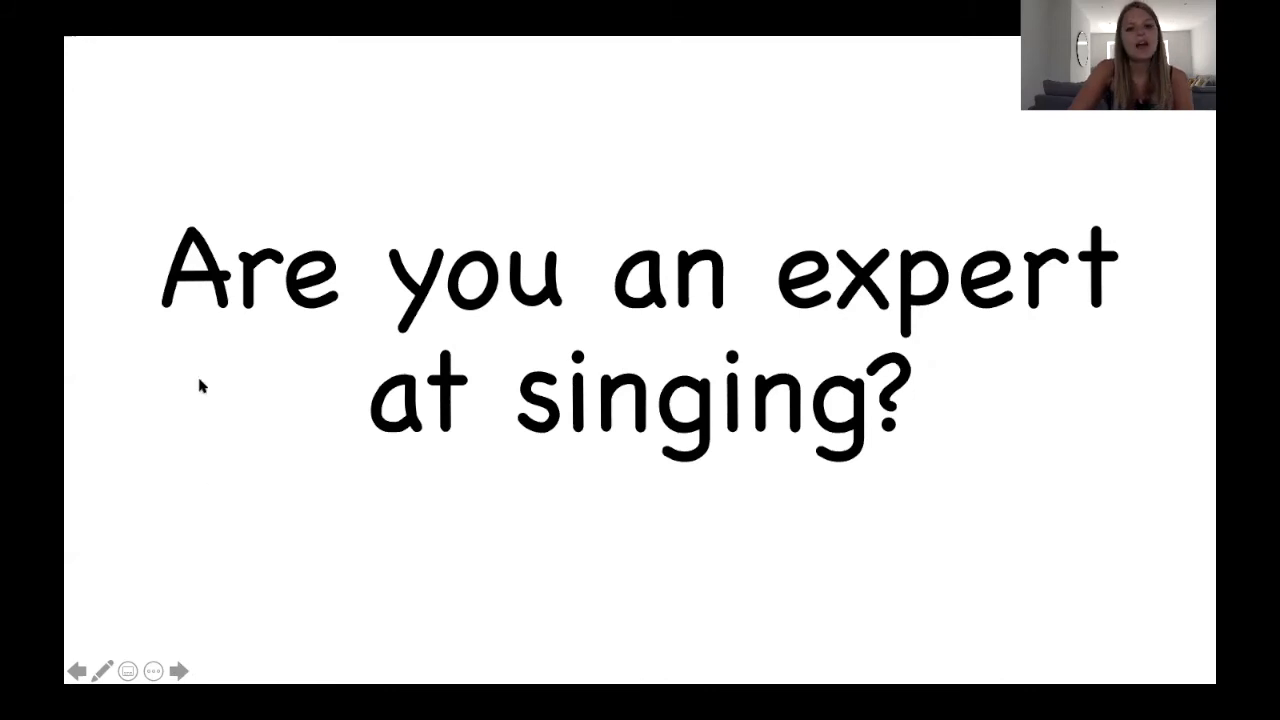
{"action": "mouse_move", "coordinate": [816, 322]}
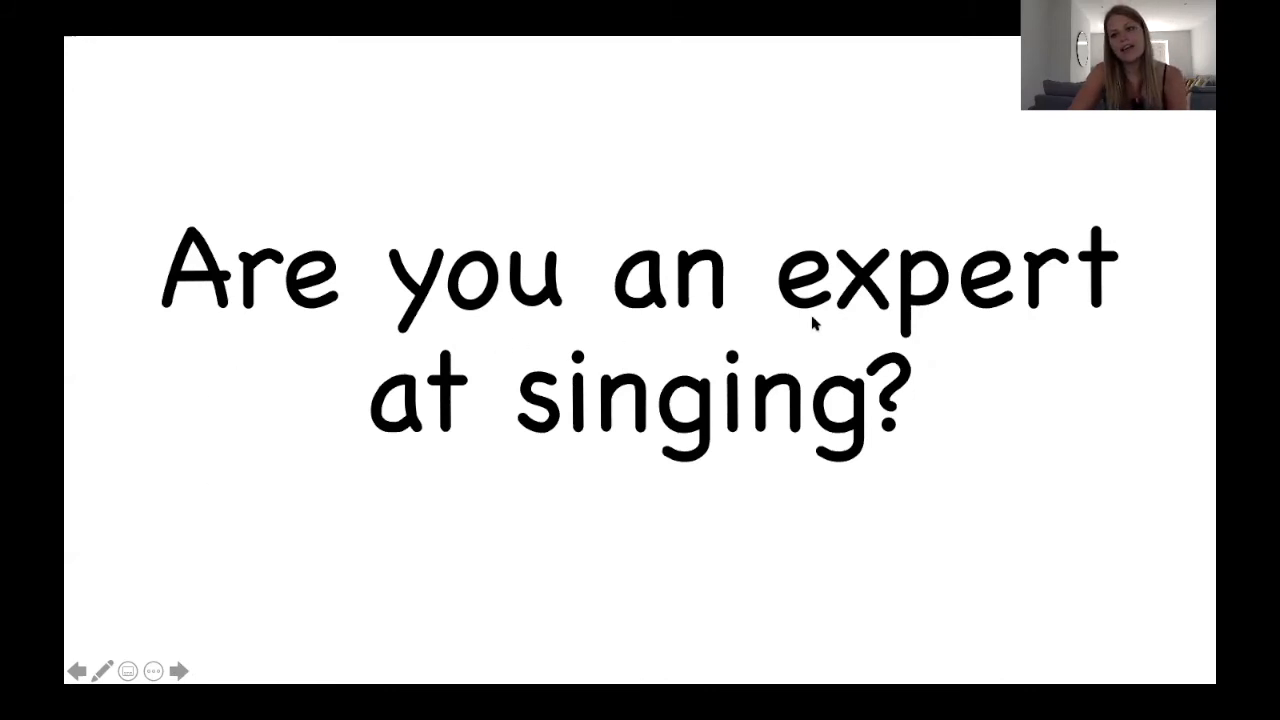
{"action": "mouse_move", "coordinate": [1000, 322]}
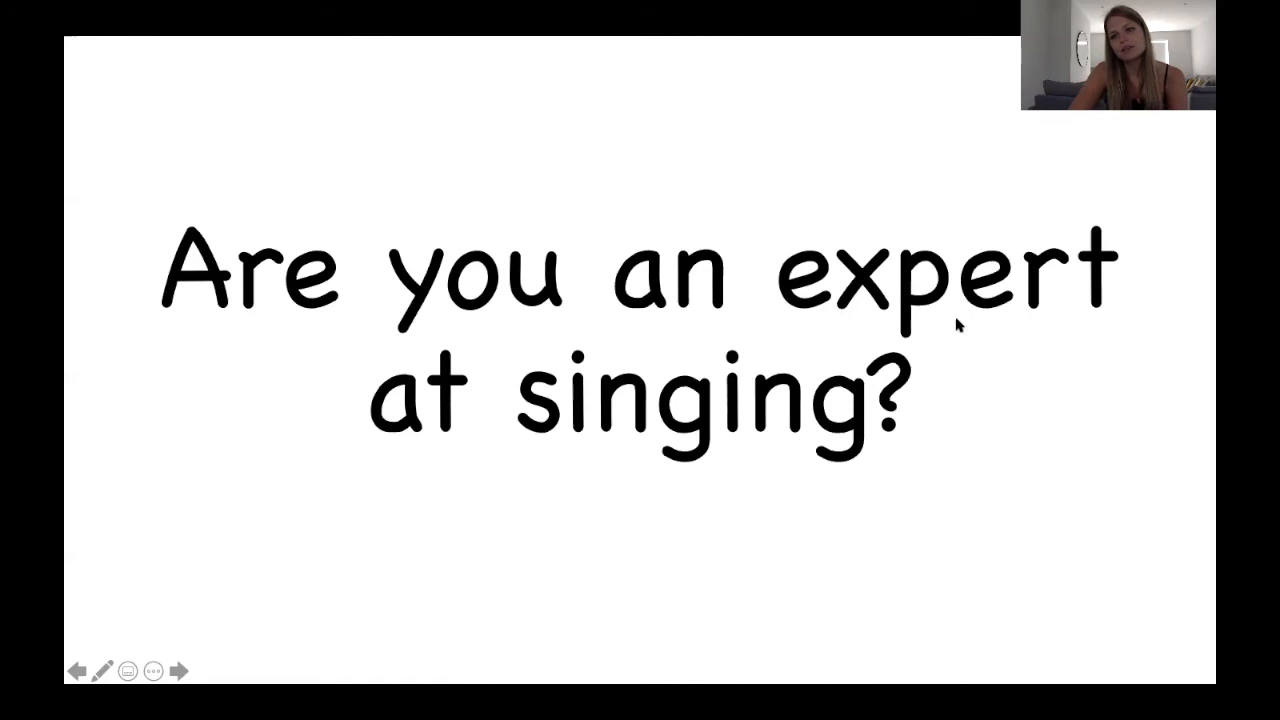
{"action": "mouse_move", "coordinate": [1108, 360]}
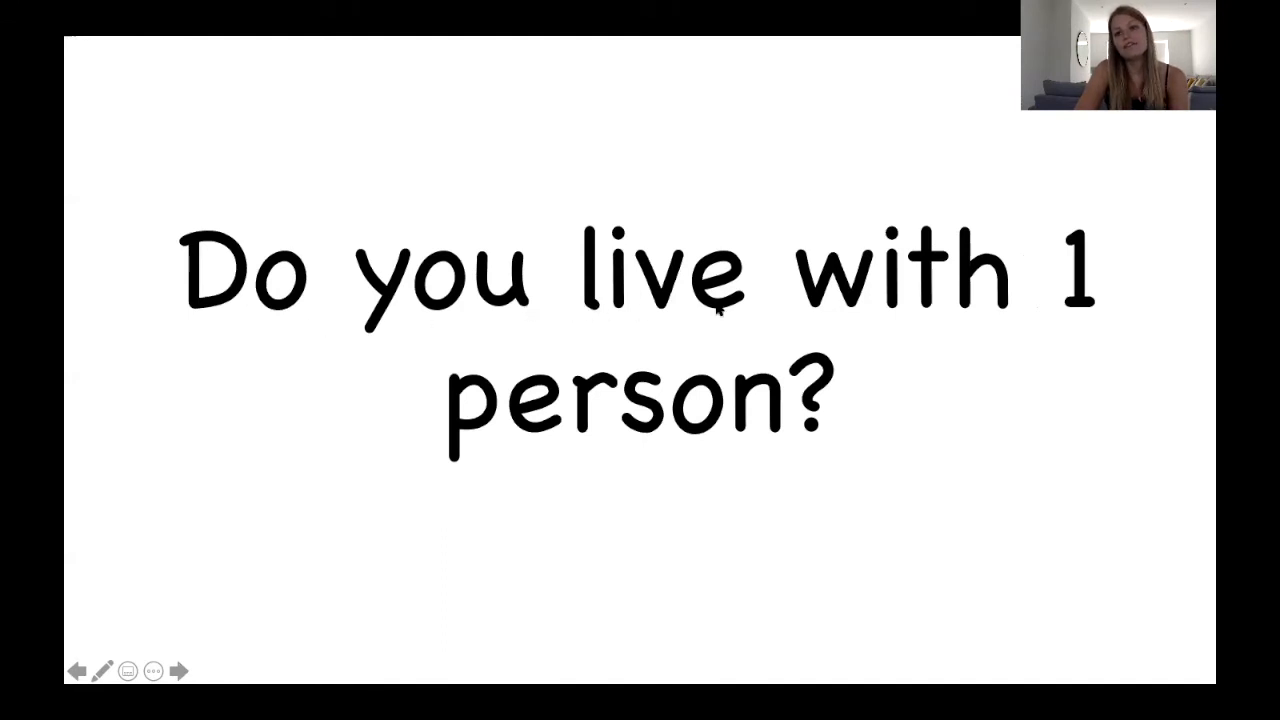
{"action": "mouse_move", "coordinate": [480, 448]}
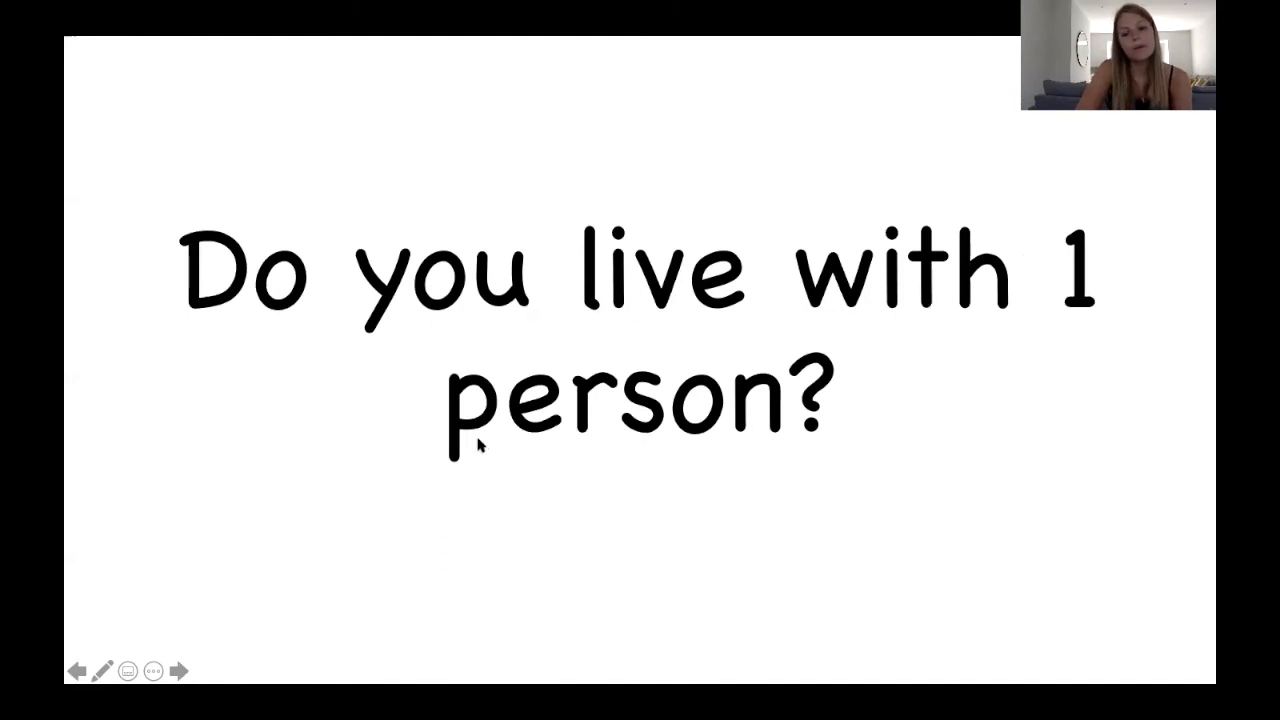
{"action": "mouse_move", "coordinate": [772, 444]}
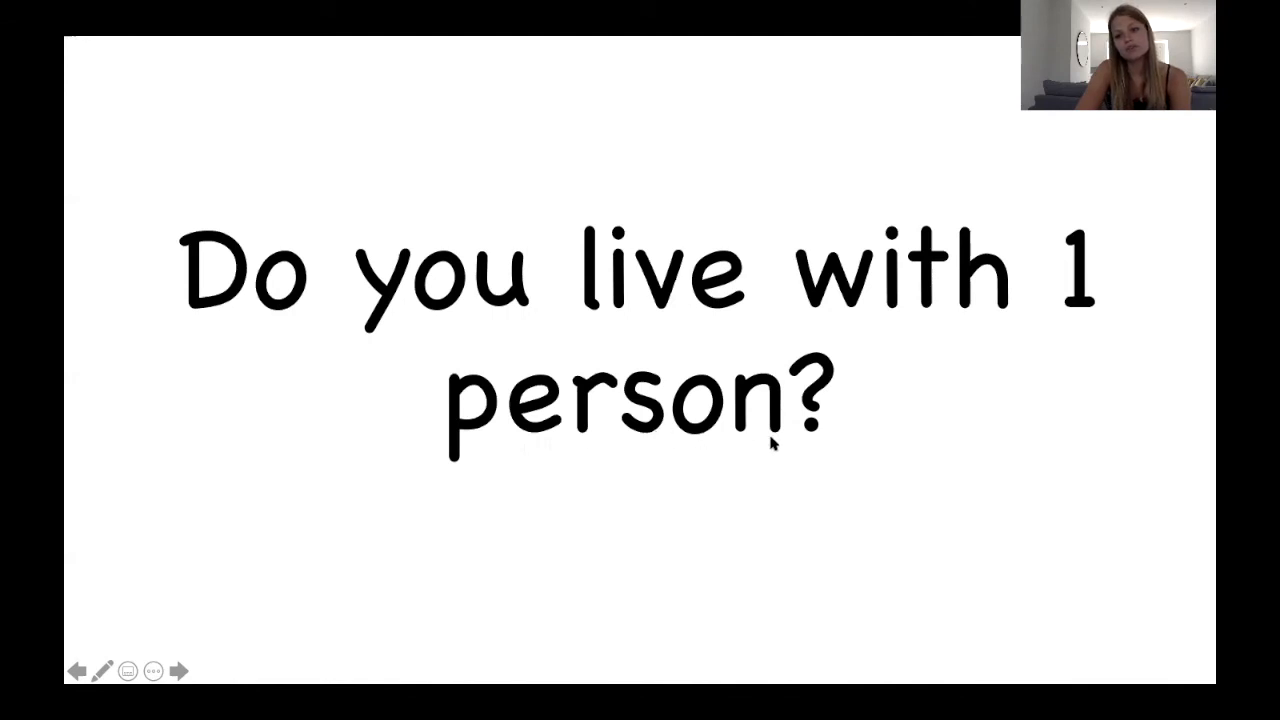
{"action": "mouse_move", "coordinate": [792, 452]}
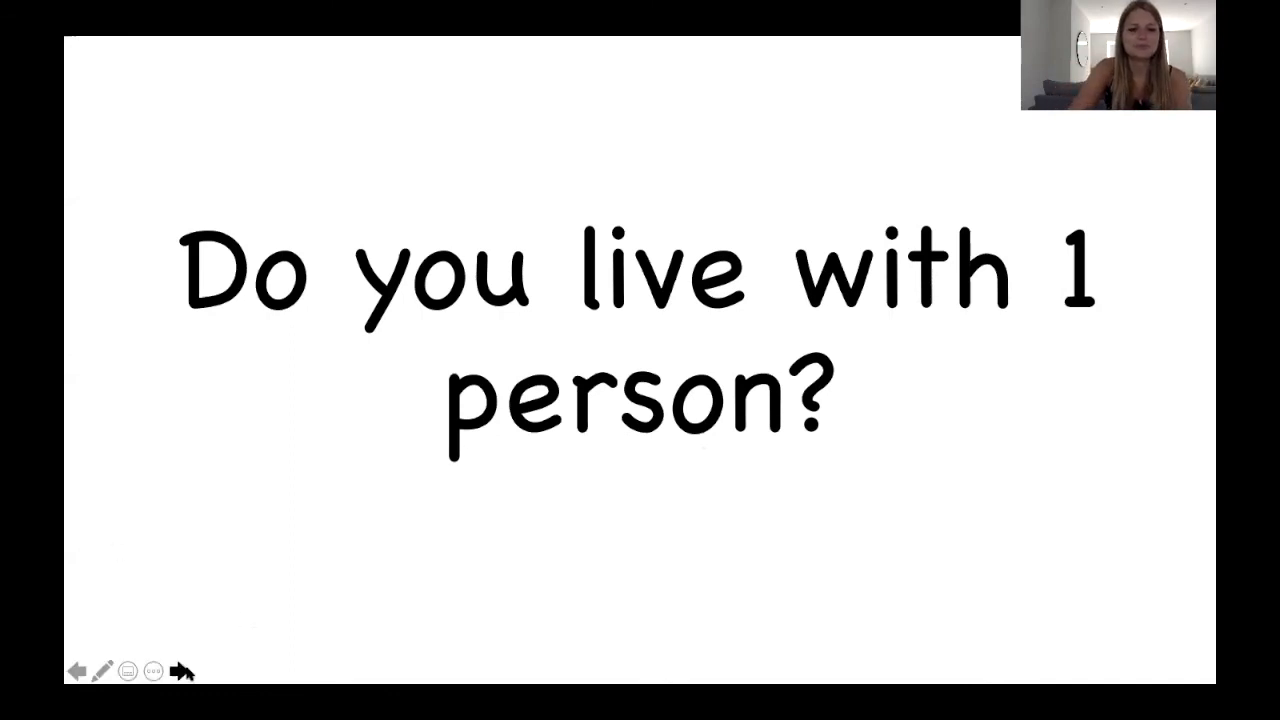
- Advance to the question slide 'Have you ever seen a herd of cows?'
{"action": "left_click", "coordinate": [182, 672]}
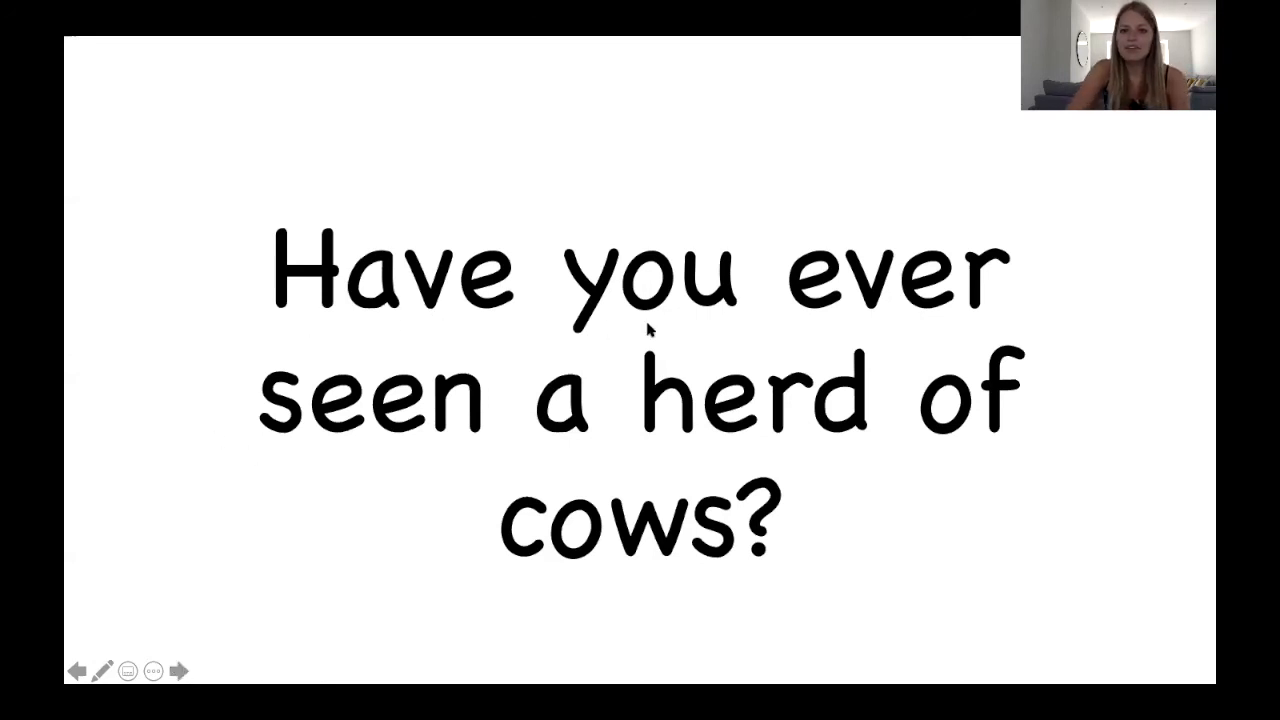
{"action": "mouse_move", "coordinate": [584, 444]}
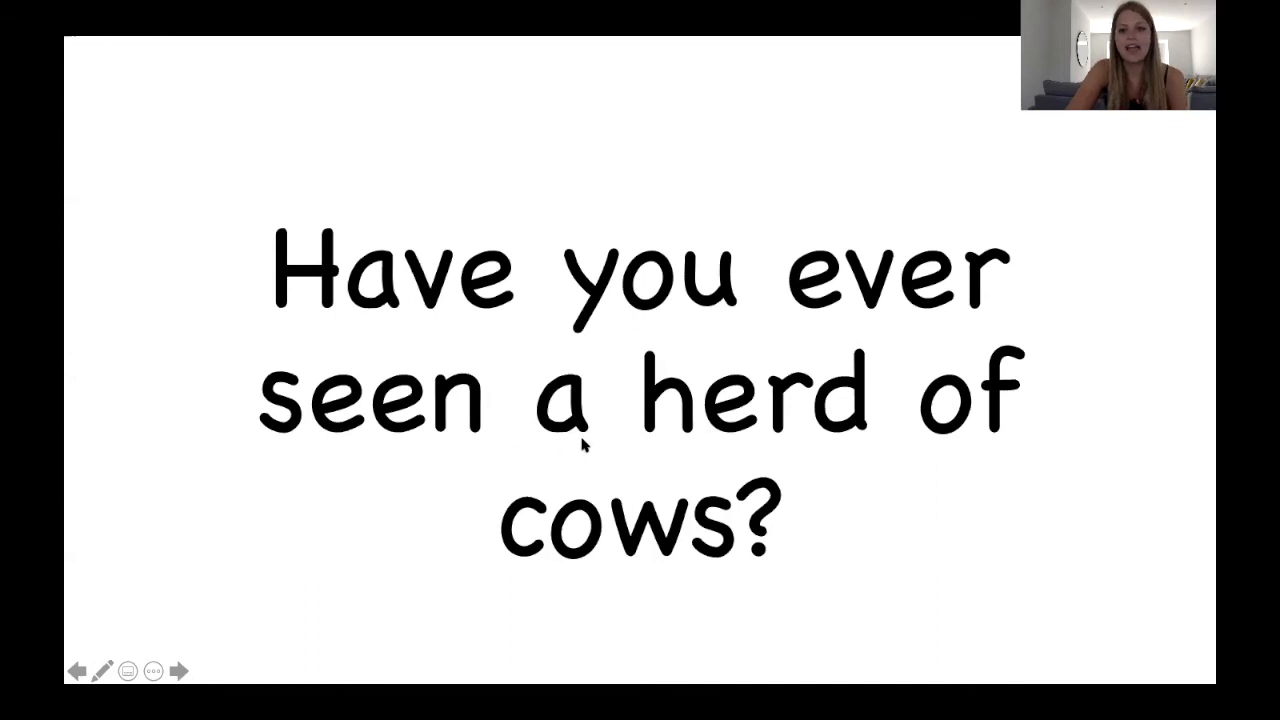
{"action": "mouse_move", "coordinate": [804, 440]}
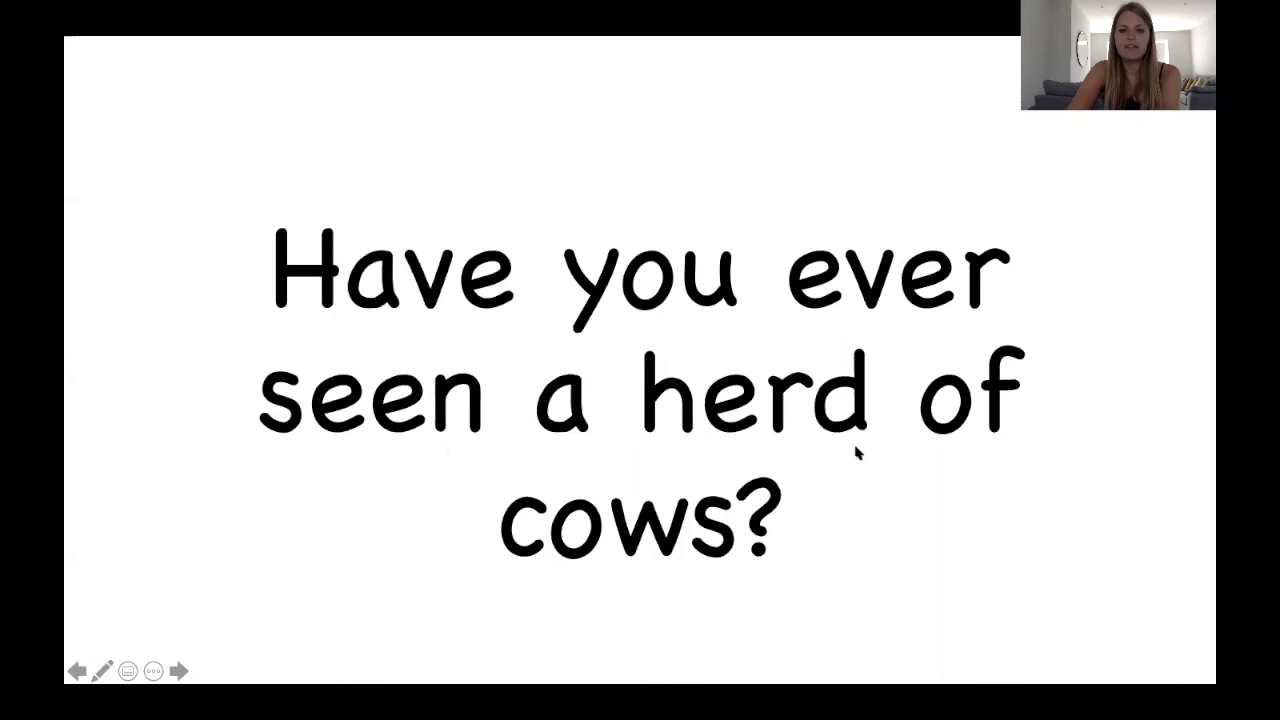
{"action": "mouse_move", "coordinate": [518, 562]}
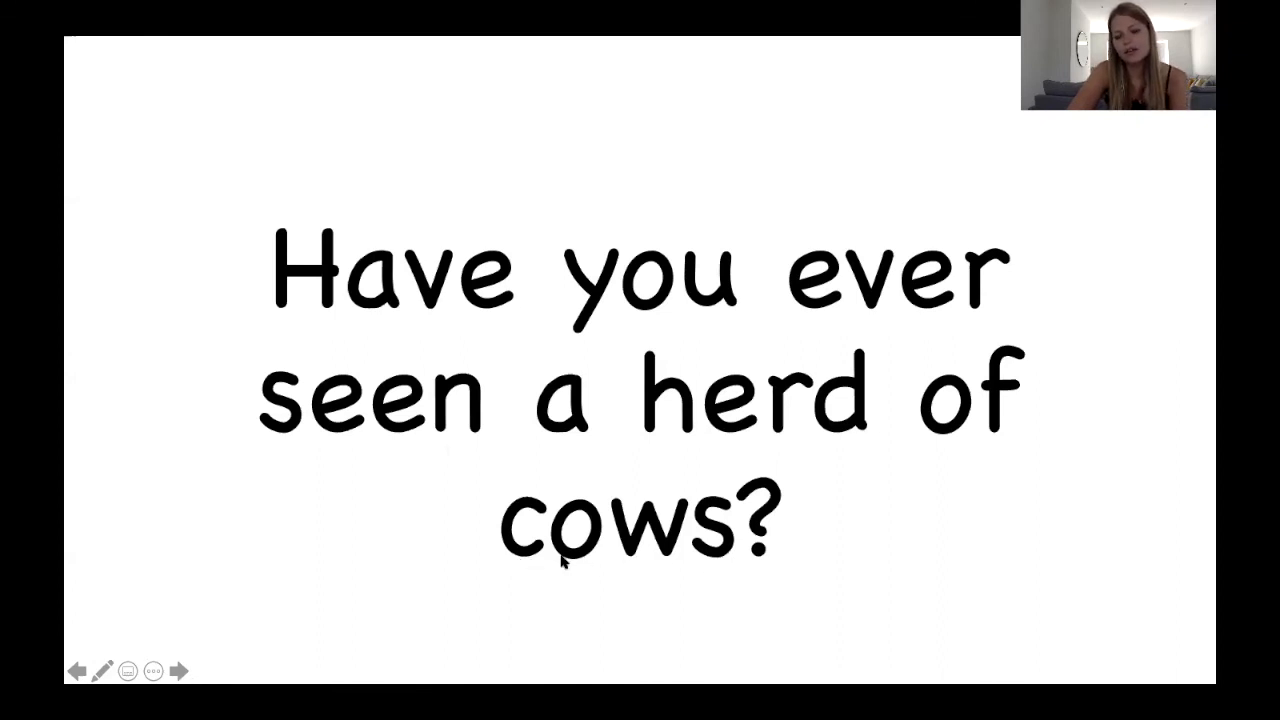
{"action": "mouse_move", "coordinate": [668, 576]}
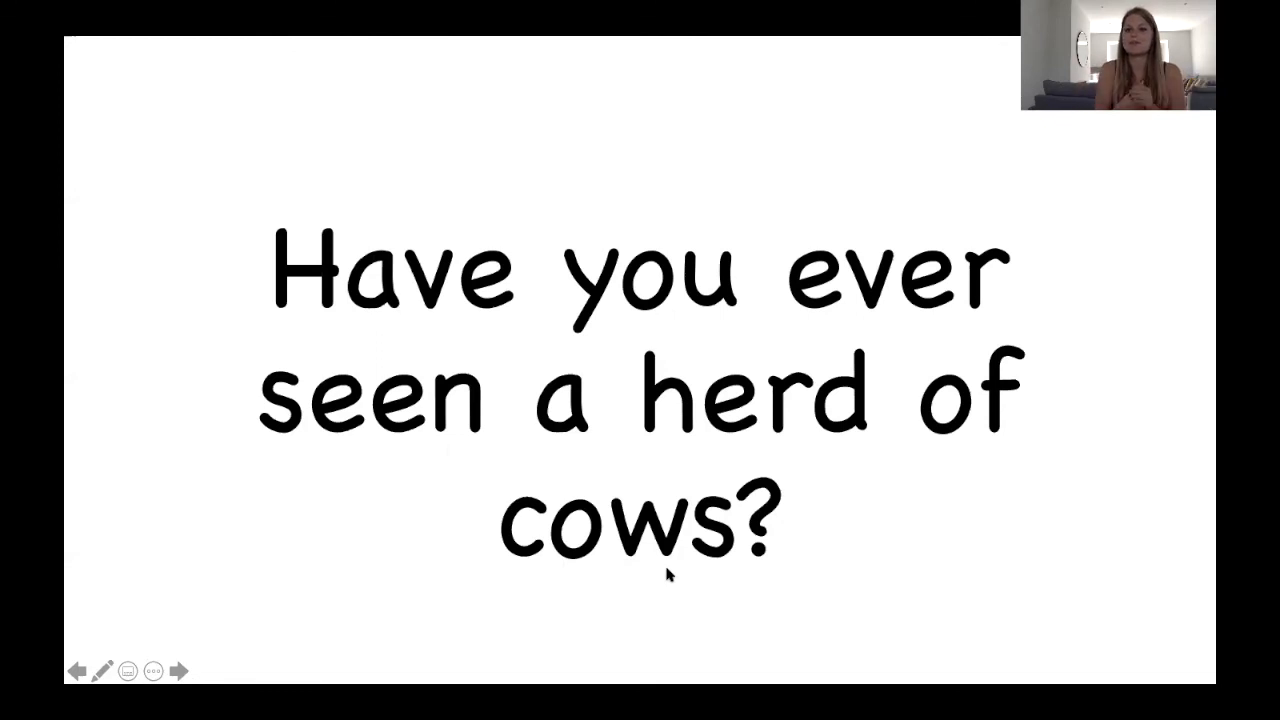